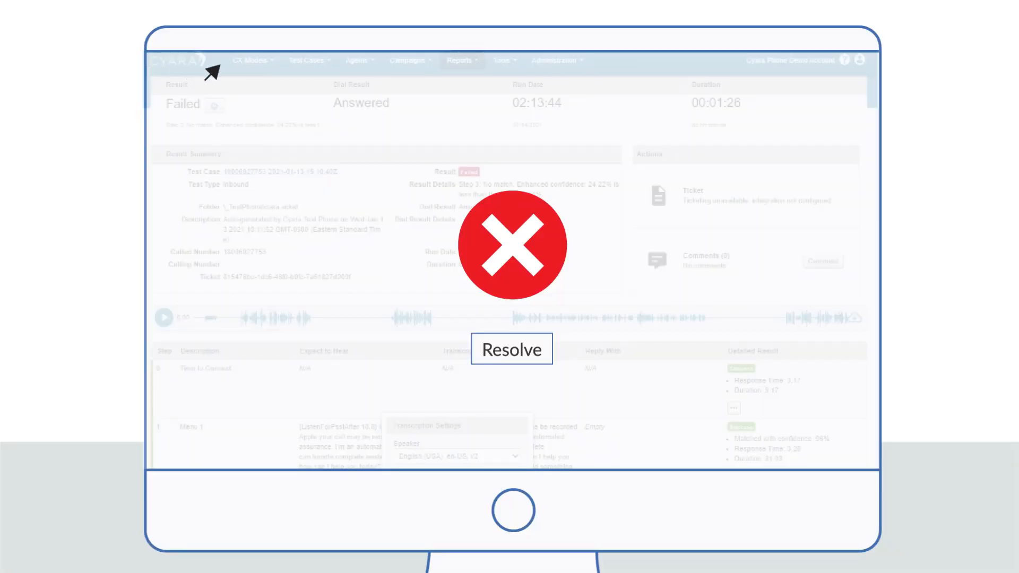
# - Resolve the red X failed result into a green check and reveal the detailed report rows
pyautogui.click(511, 349)
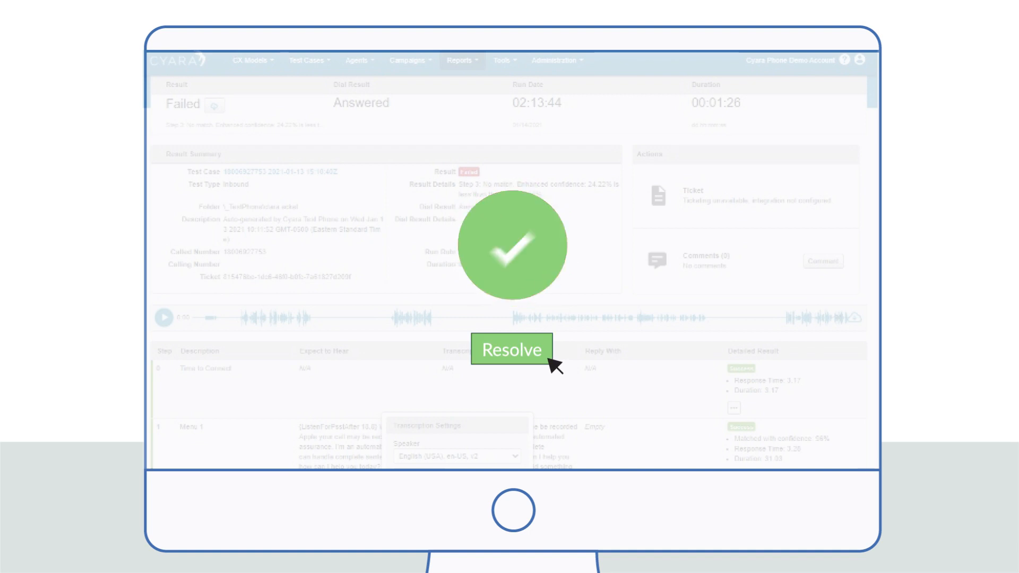
pyautogui.click(512, 350)
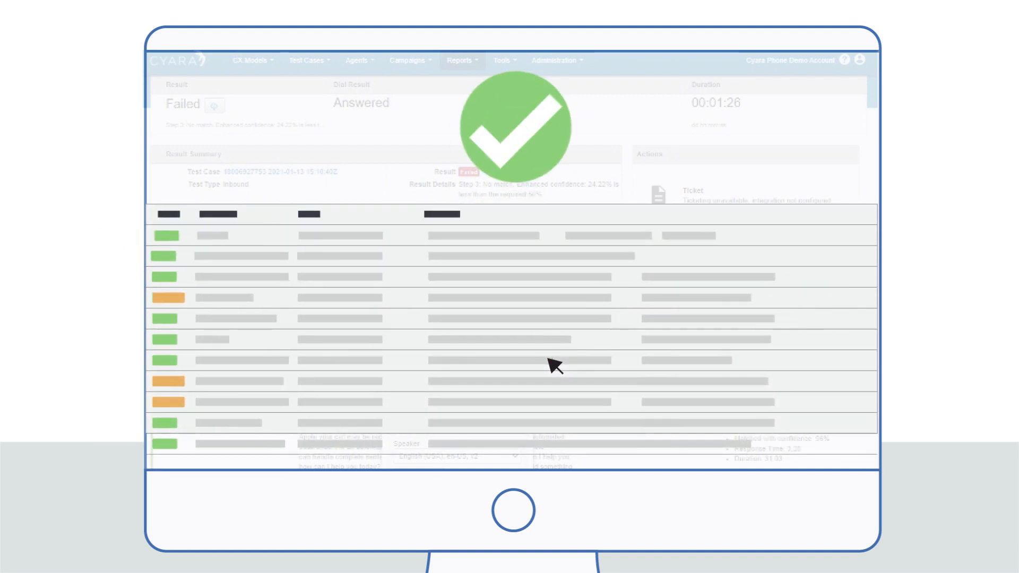